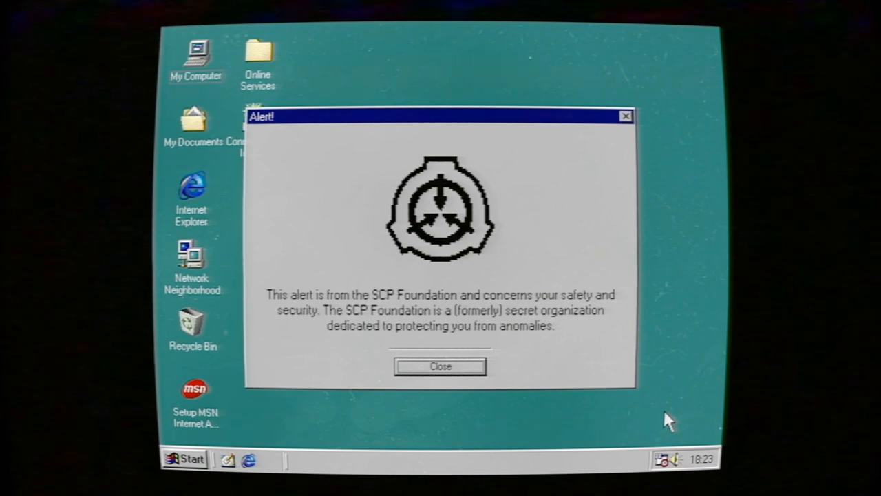
Close the SCP Foundation introduction alert to reveal the SCP-008 anomaly alert
{"action": "left_click", "coordinate": [440, 366]}
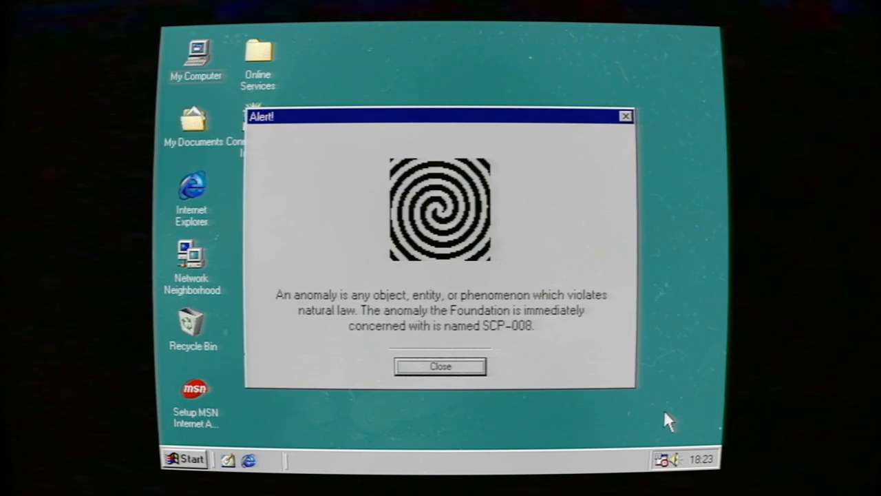
Close the SCP-008 and infected brain activity alerts
{"action": "left_click", "coordinate": [440, 365]}
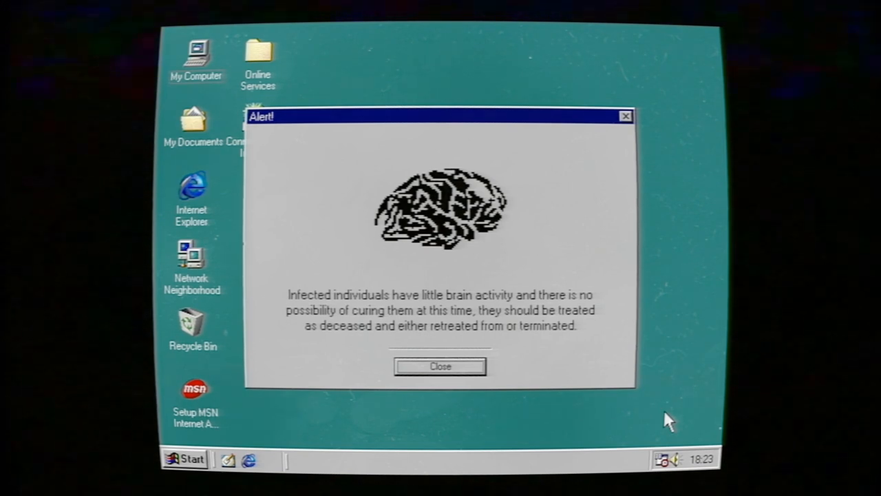
{"action": "left_click", "coordinate": [440, 367]}
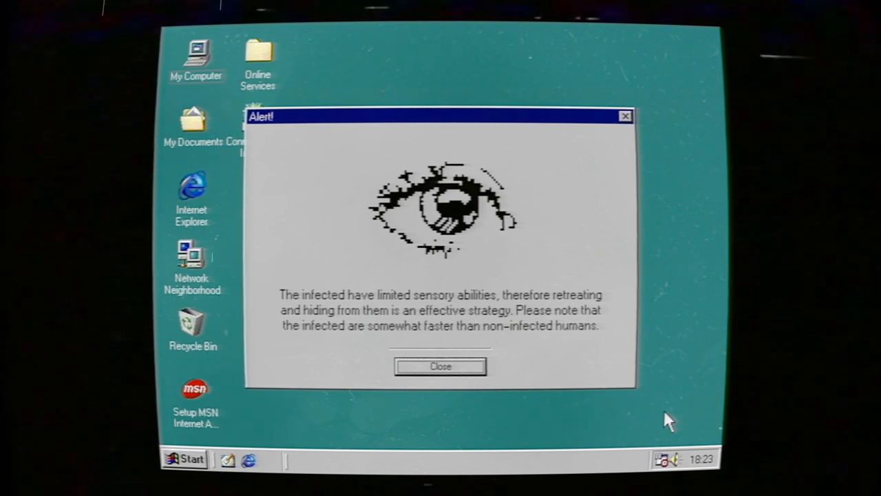
Close the infected sensory abilities alert and the ENSURE bite-check alert
{"action": "left_click", "coordinate": [440, 366]}
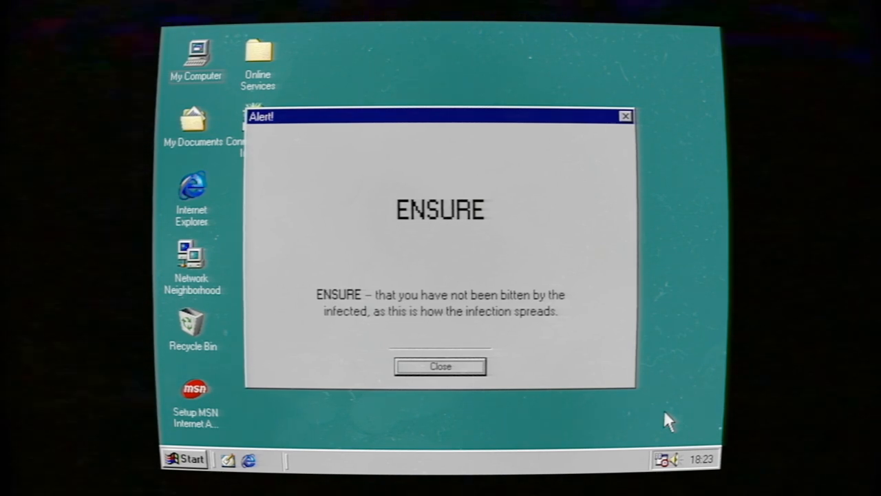
{"action": "left_click", "coordinate": [440, 366]}
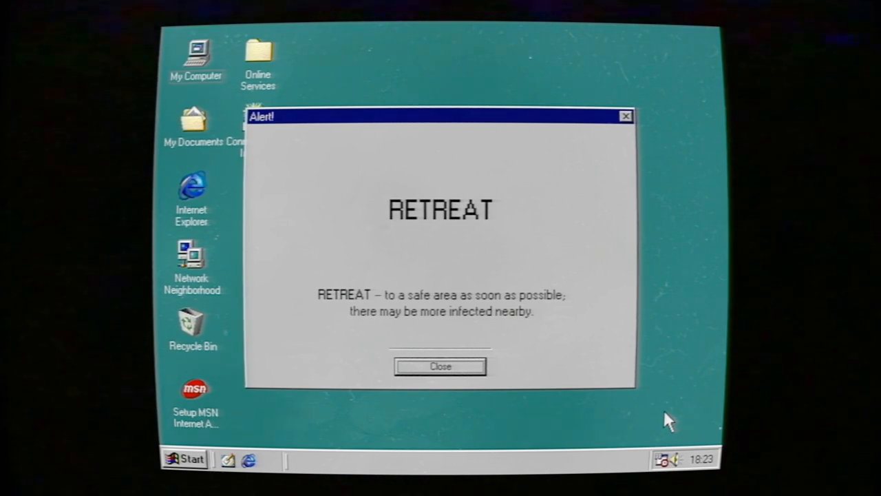
Close the RETREAT alert about reaching a safe area
{"action": "left_click", "coordinate": [440, 366]}
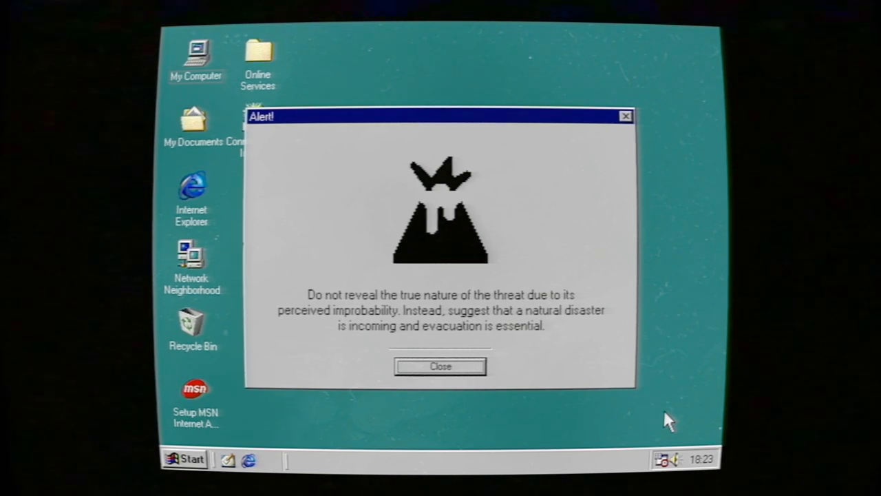
Close the natural-disaster cover story and government contact alerts
{"action": "left_click", "coordinate": [440, 365]}
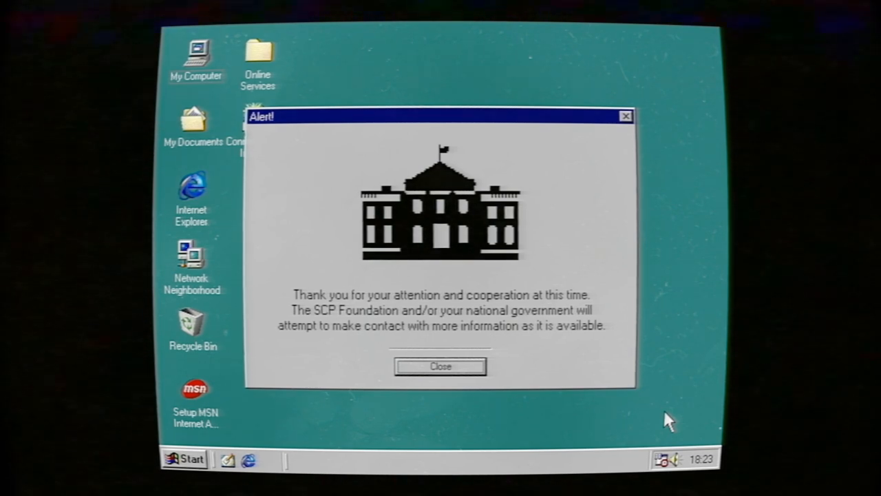
{"action": "left_click", "coordinate": [440, 365]}
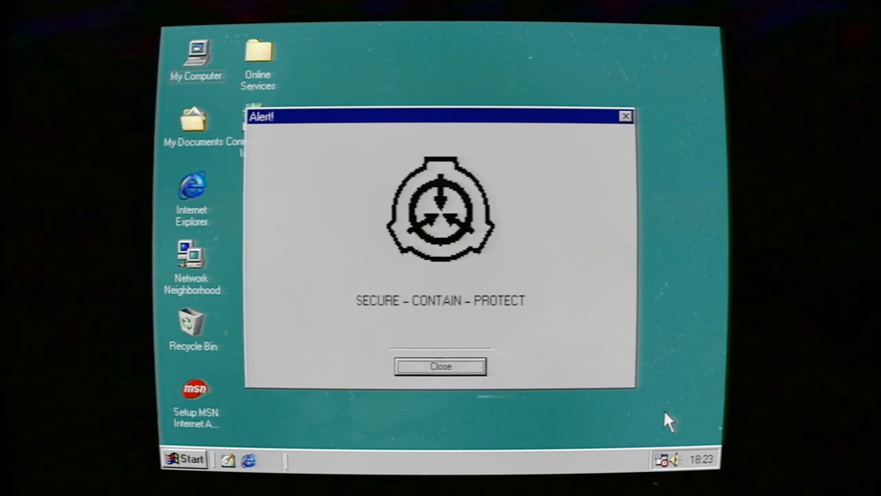